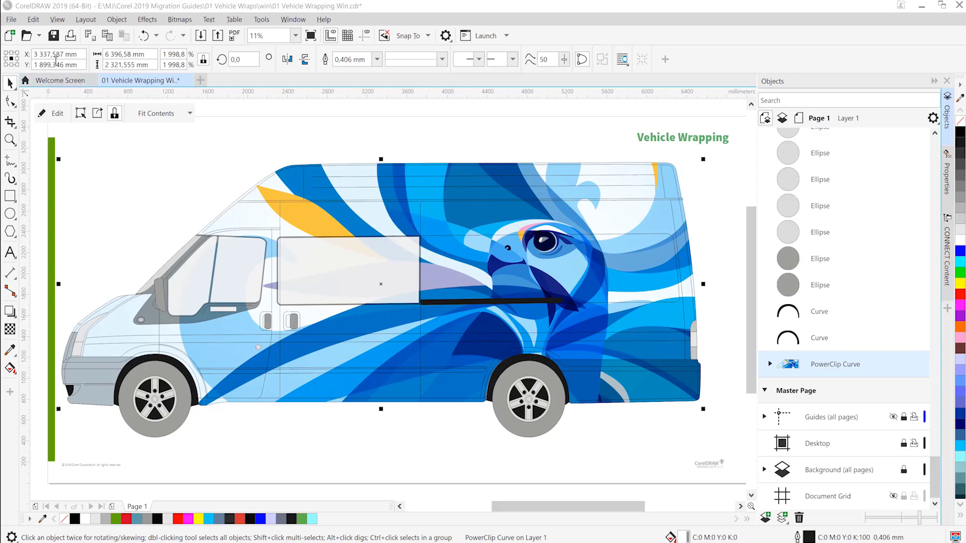
# Step: Browse the Welcome Screen's Get More content and owned My Library packs, then return to Vehicle Wrapping
pyautogui.click(60, 80)
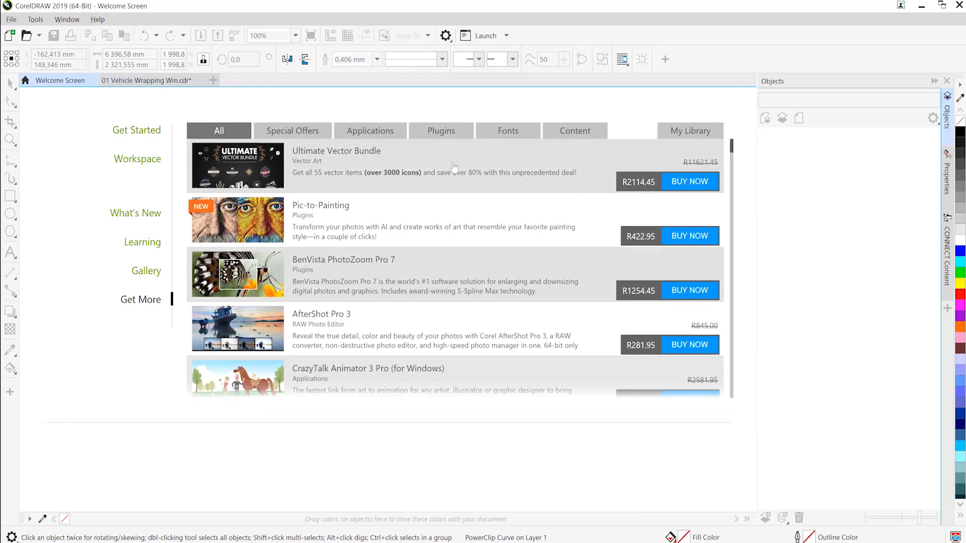
pyautogui.click(573, 130)
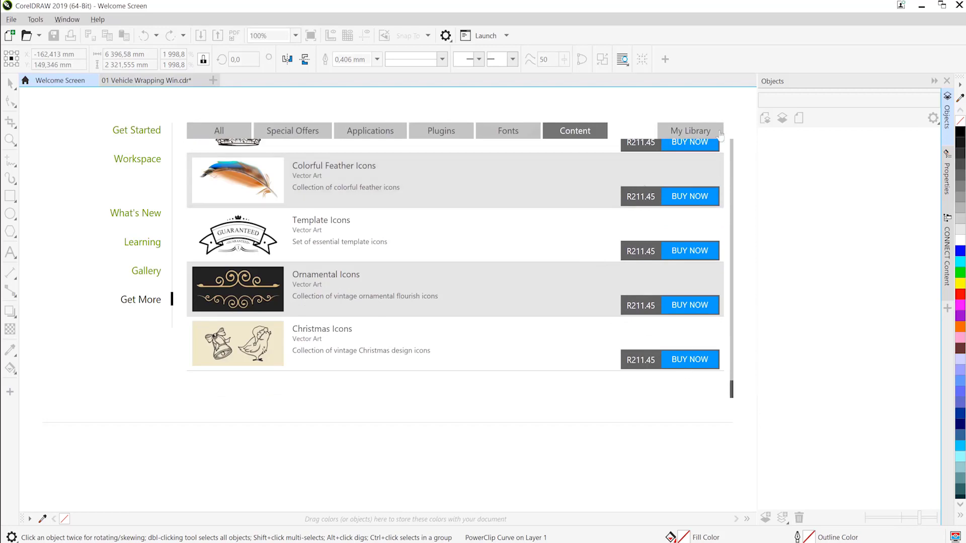
pyautogui.click(690, 130)
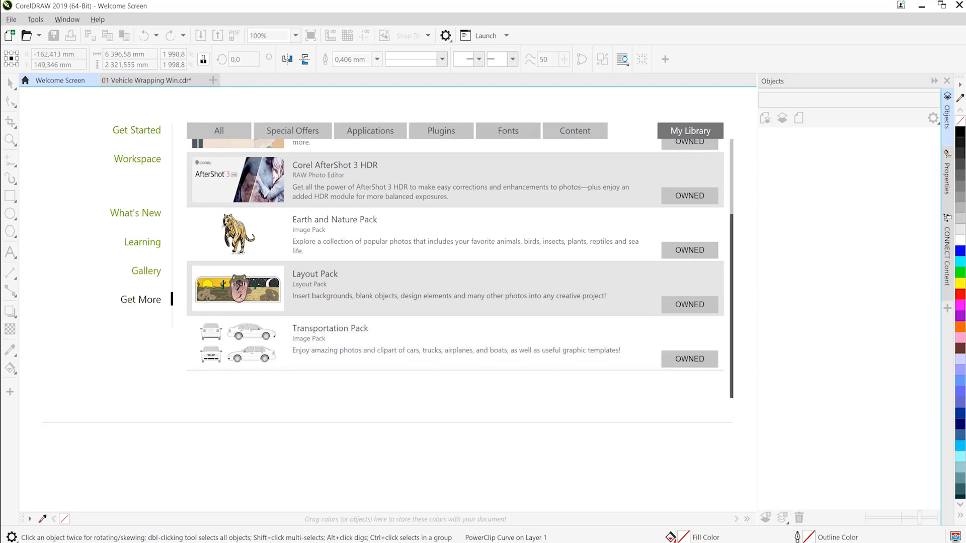
pyautogui.click(146, 80)
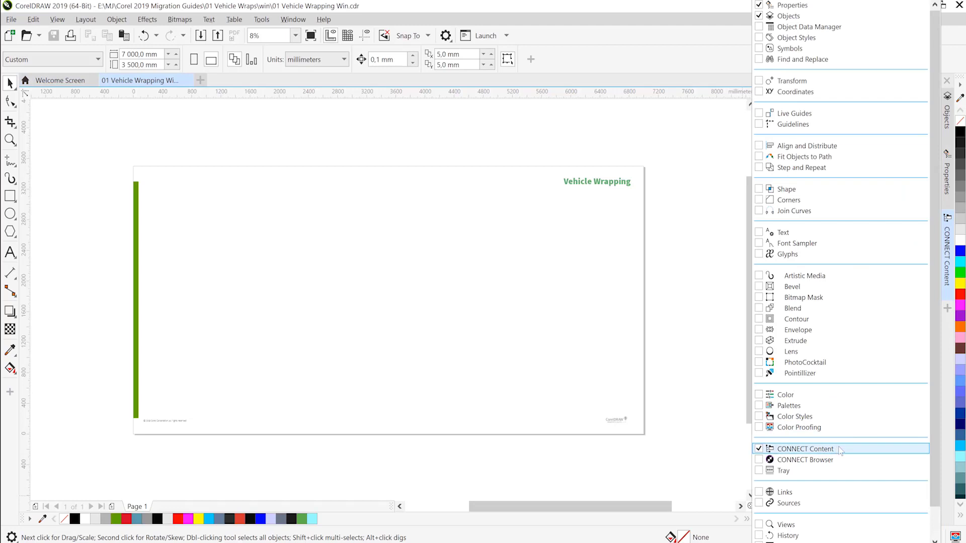
# Step: Open CONNECT Content, filter to Vehicle Graphics Templates and search for 'ford'
pyautogui.click(804, 449)
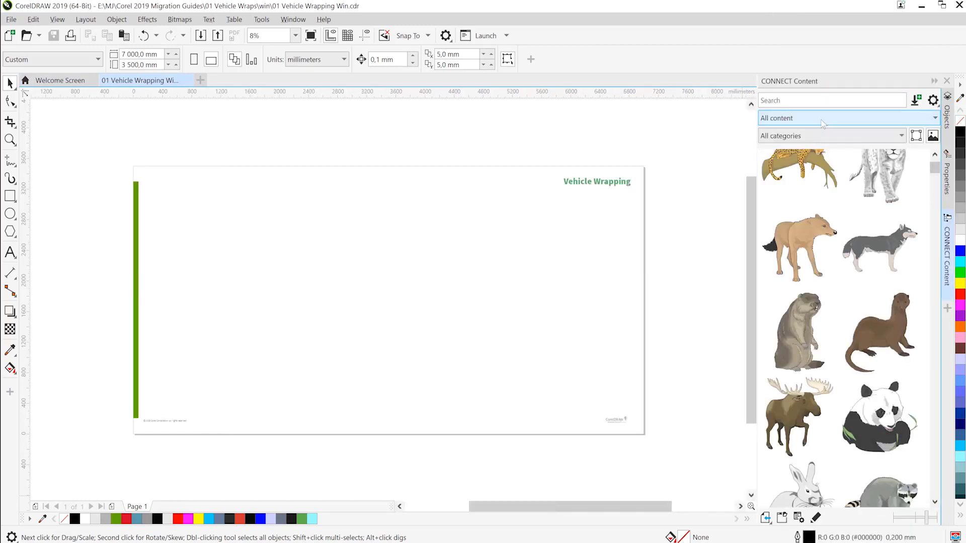
pyautogui.click(847, 118)
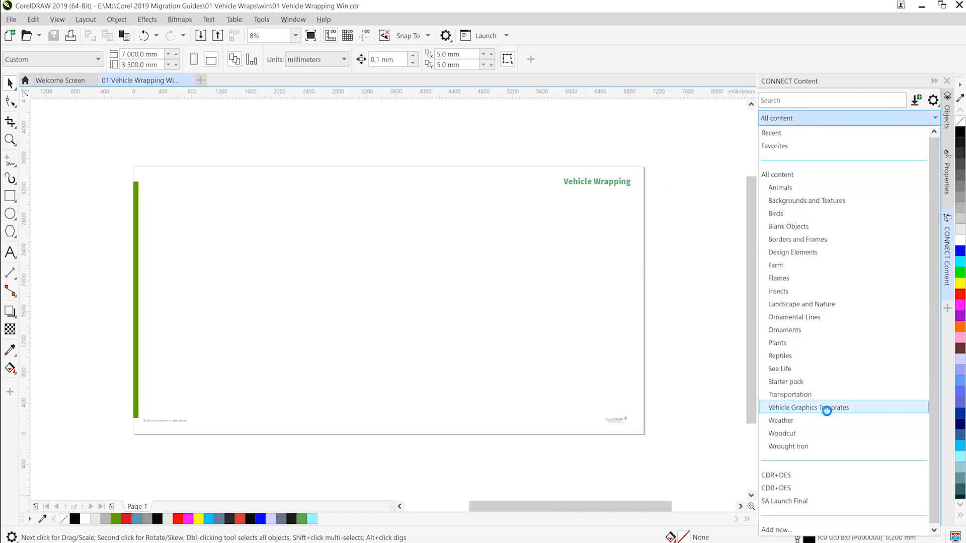
pyautogui.click(807, 407)
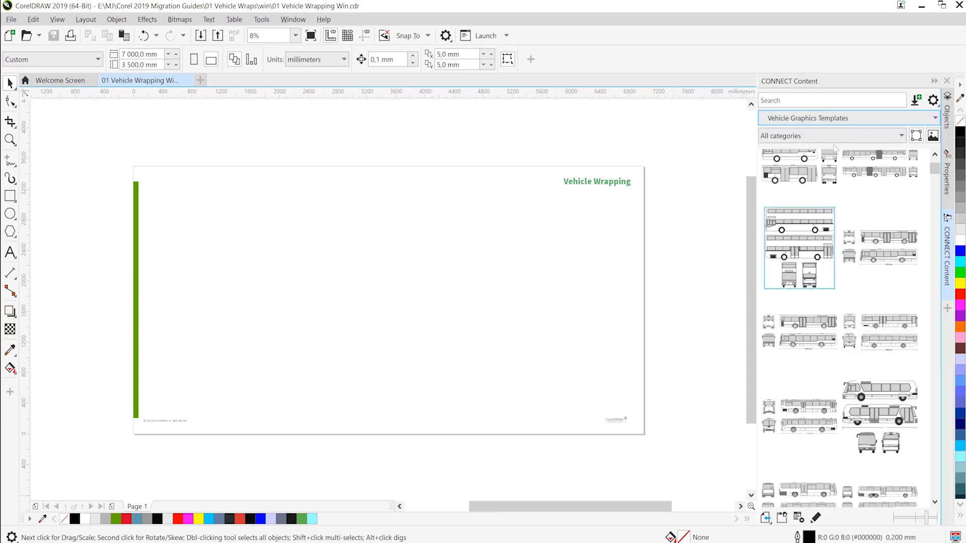
pyautogui.click(832, 100)
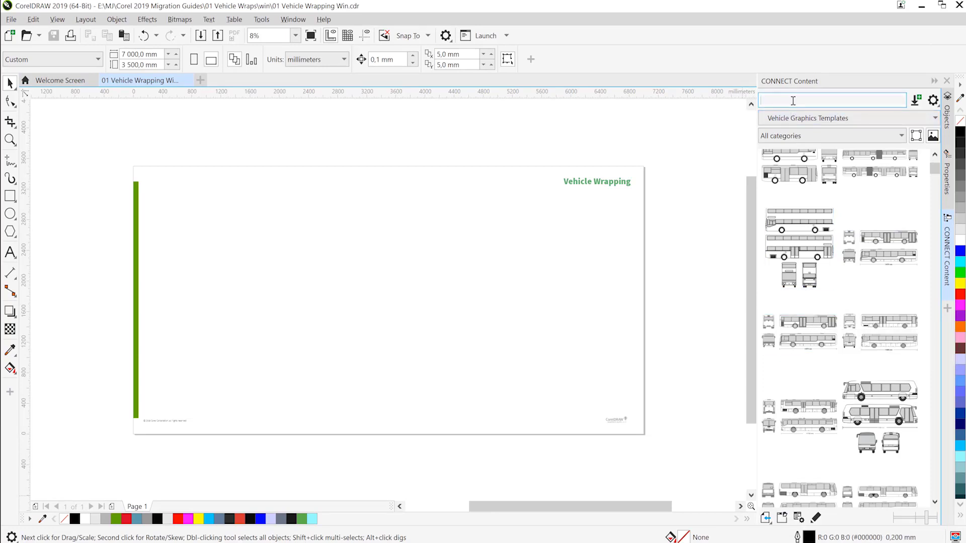
pyautogui.write('ford')
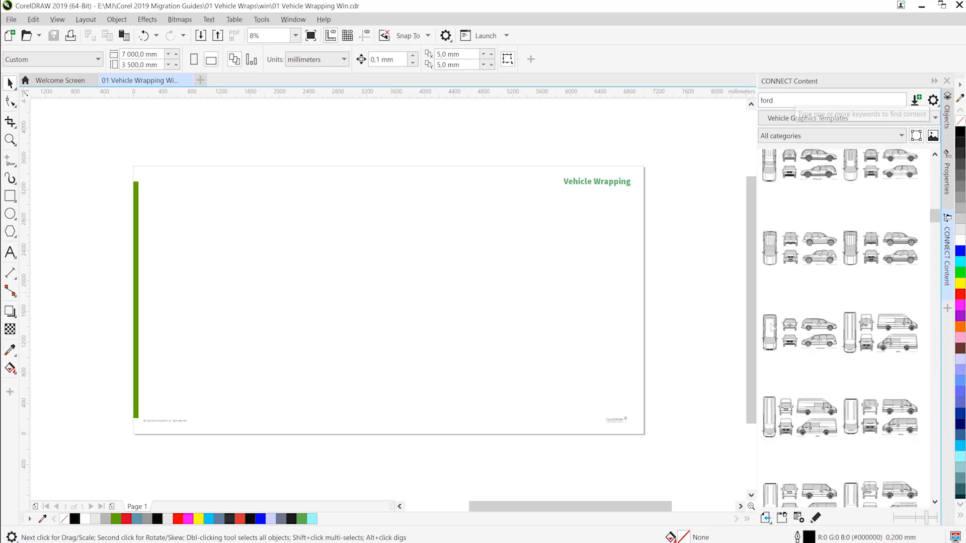
# Step: Place the Ford panel van template on the page and enlarge it to the page width
pyautogui.click(897, 333)
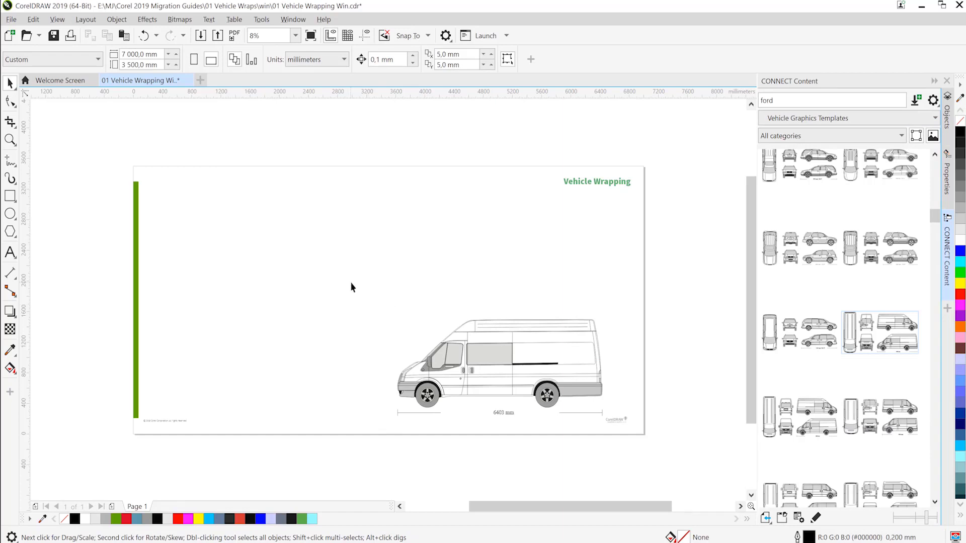
pyautogui.click(499, 366)
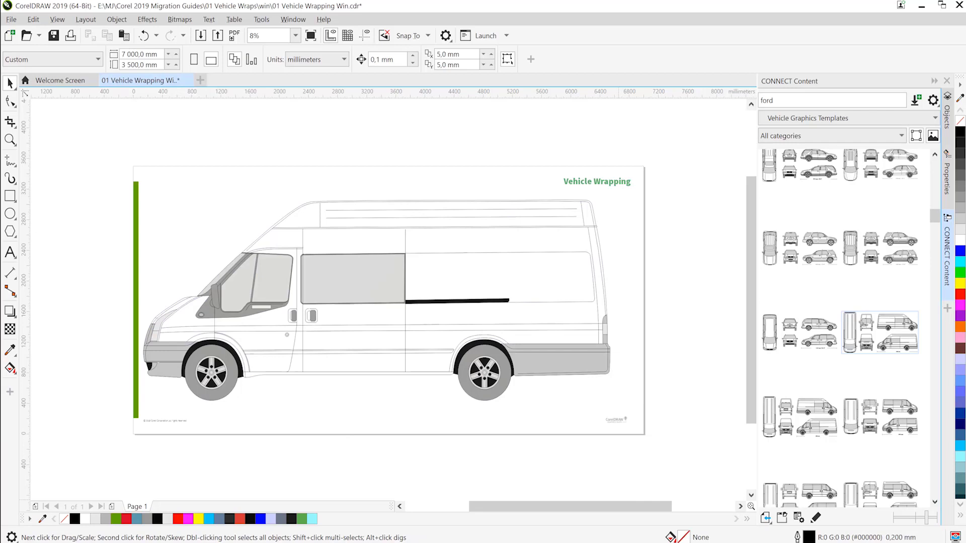
pyautogui.moveTo(276, 362)
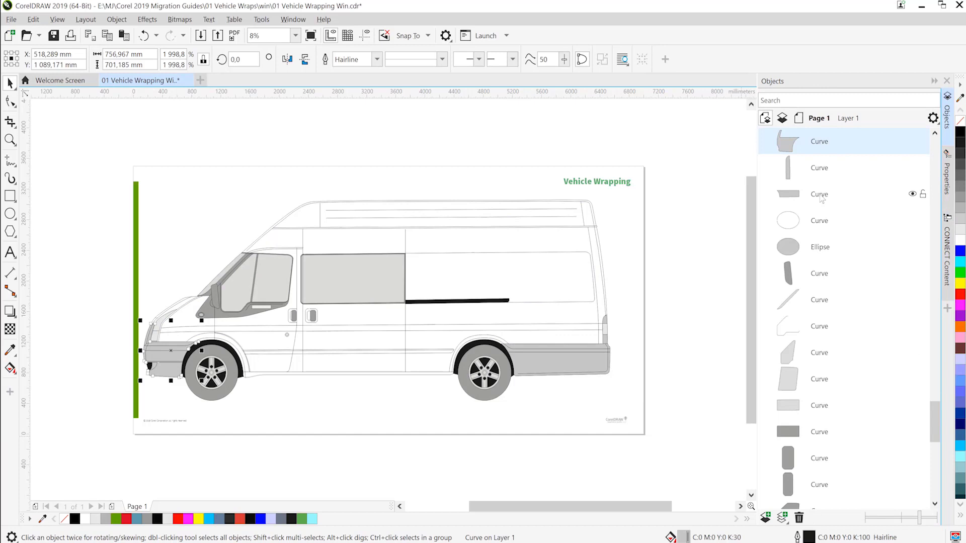
# Step: Select the three window shapes and apply uniform transparency with Normal blending
pyautogui.click(819, 194)
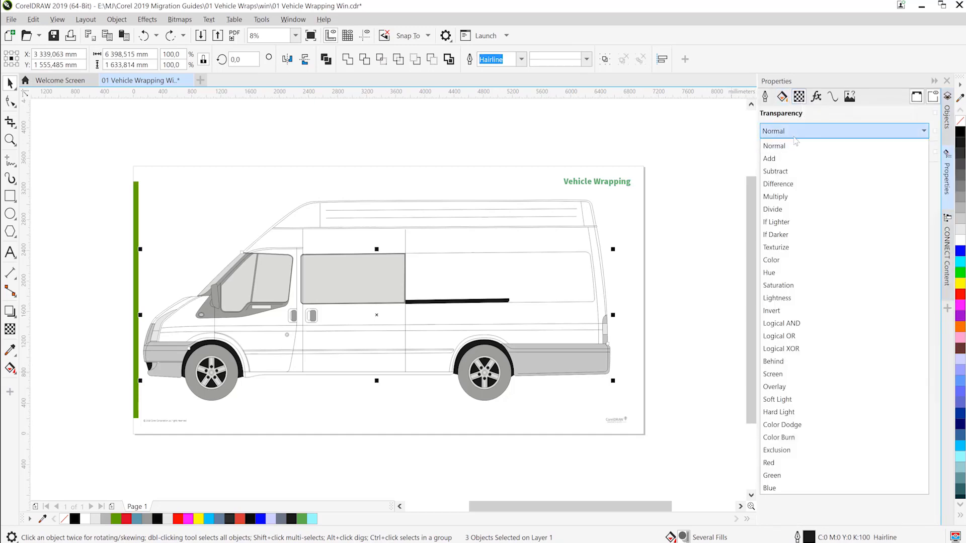
pyautogui.click(774, 197)
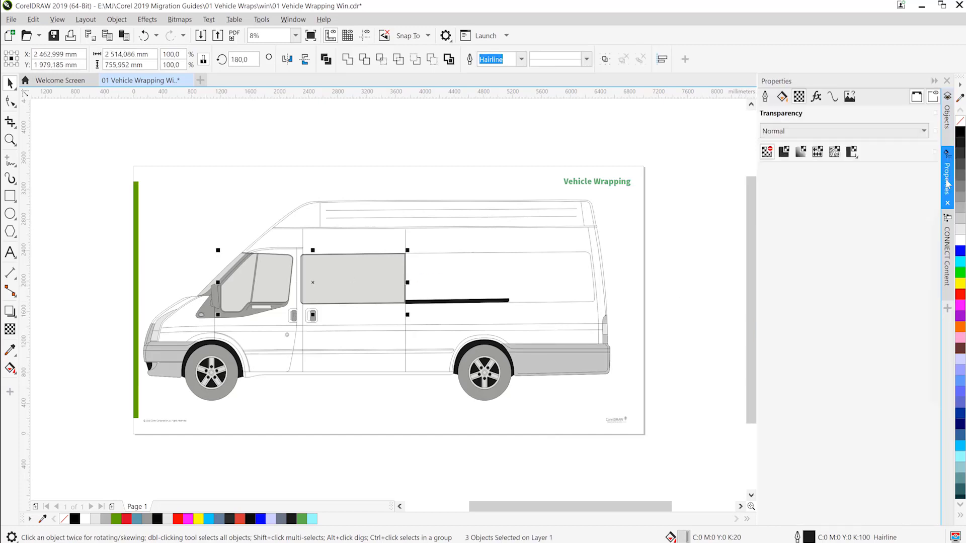
pyautogui.click(922, 131)
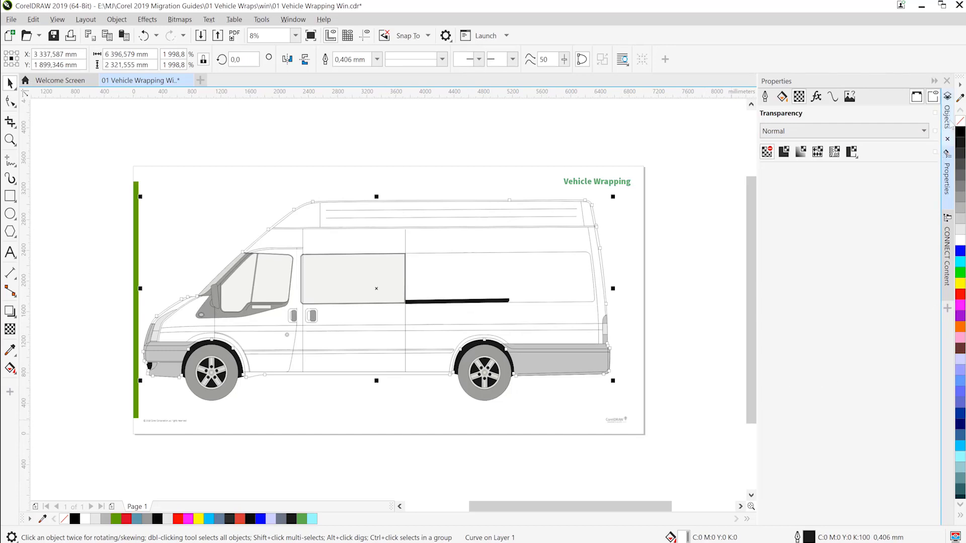
# Step: Right-click the body curve in the Objects docker to make an empty PowerClip frame
pyautogui.click(947, 111)
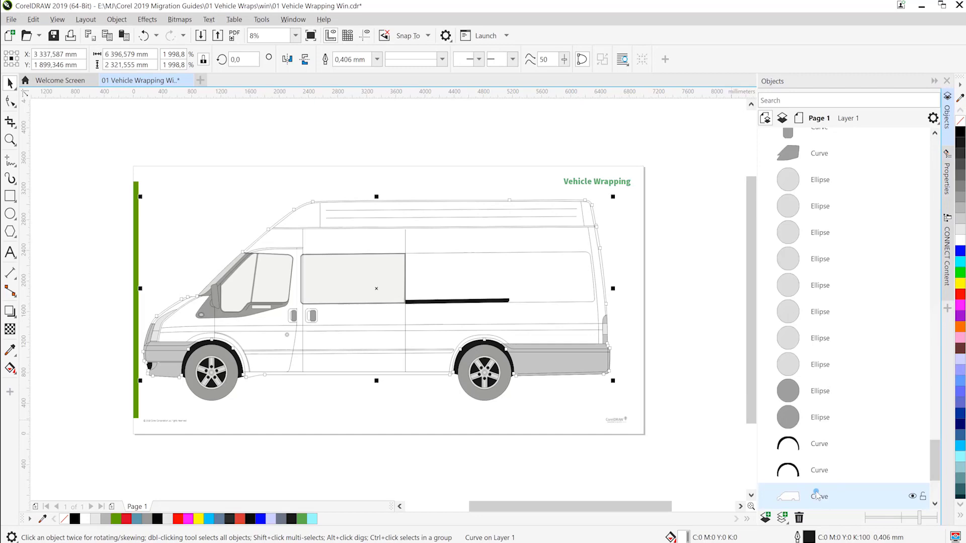
pyautogui.rightClick(818, 496)
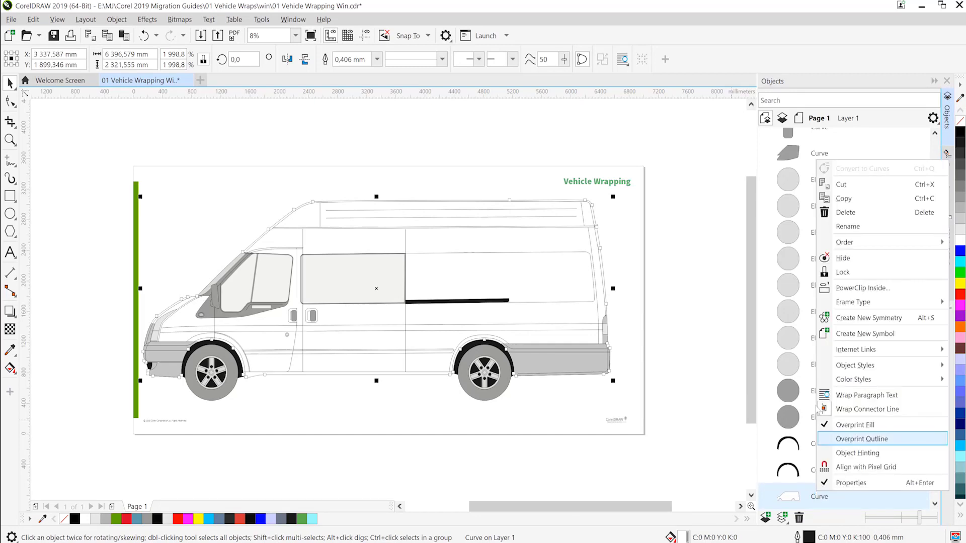
pyautogui.moveTo(869, 332)
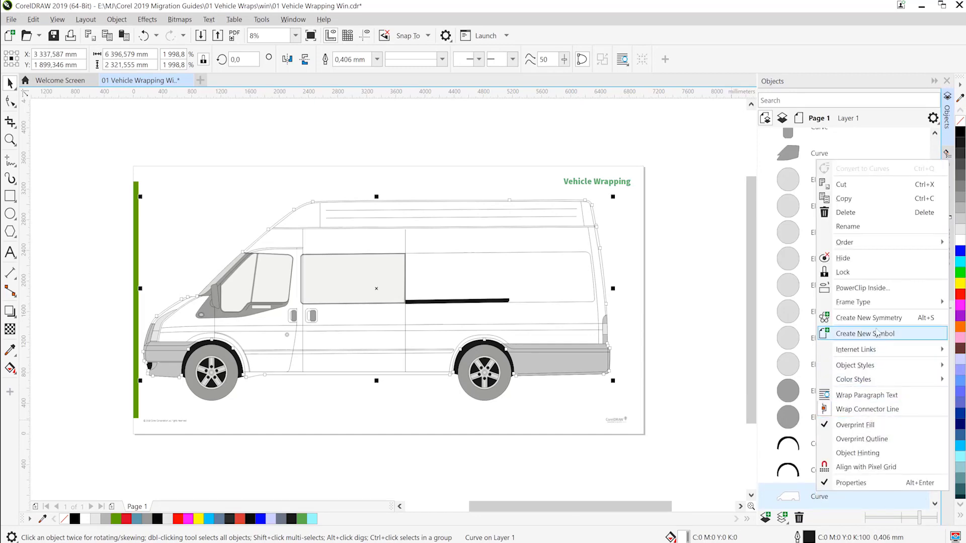
pyautogui.moveTo(853, 302)
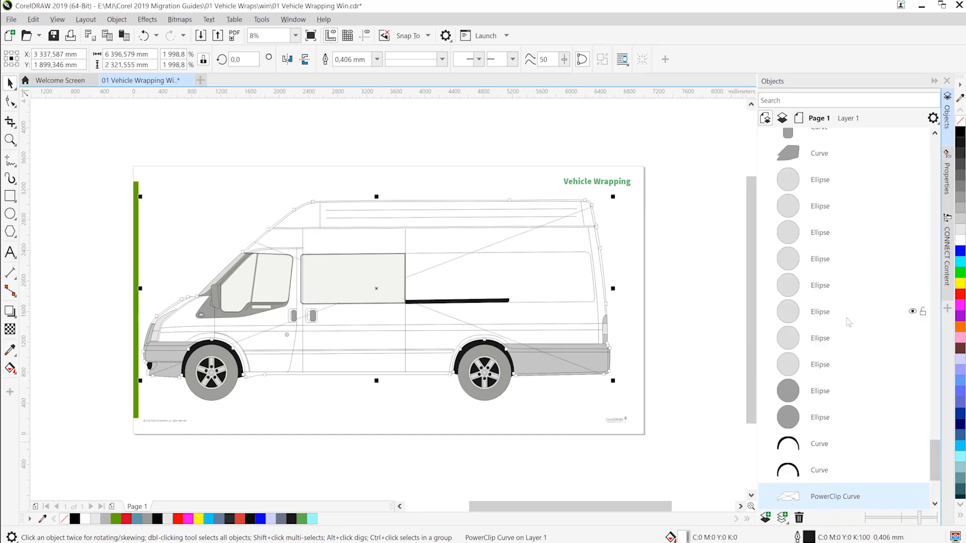
pyautogui.scroll(-3)
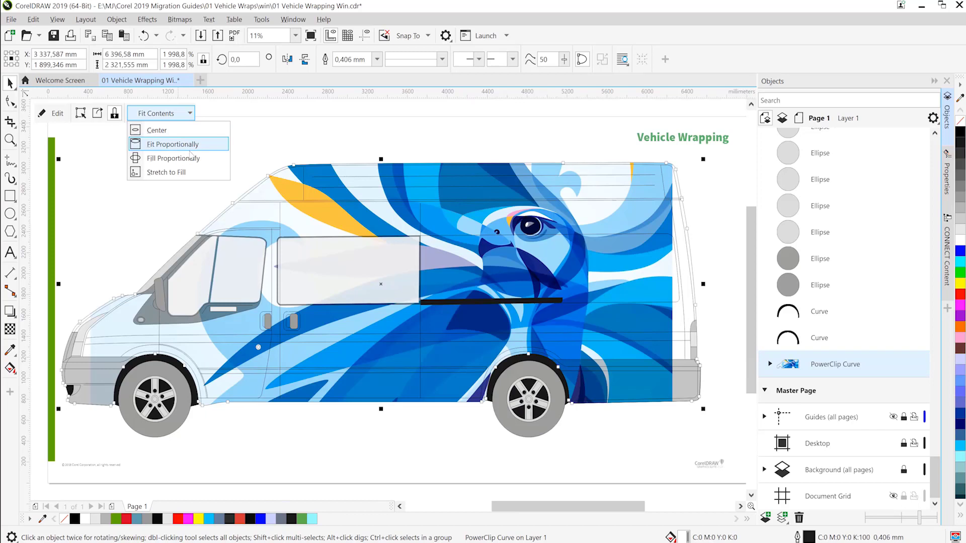
# Step: Fit the eagle artwork proportionally so it covers the whole van body
pyautogui.click(173, 143)
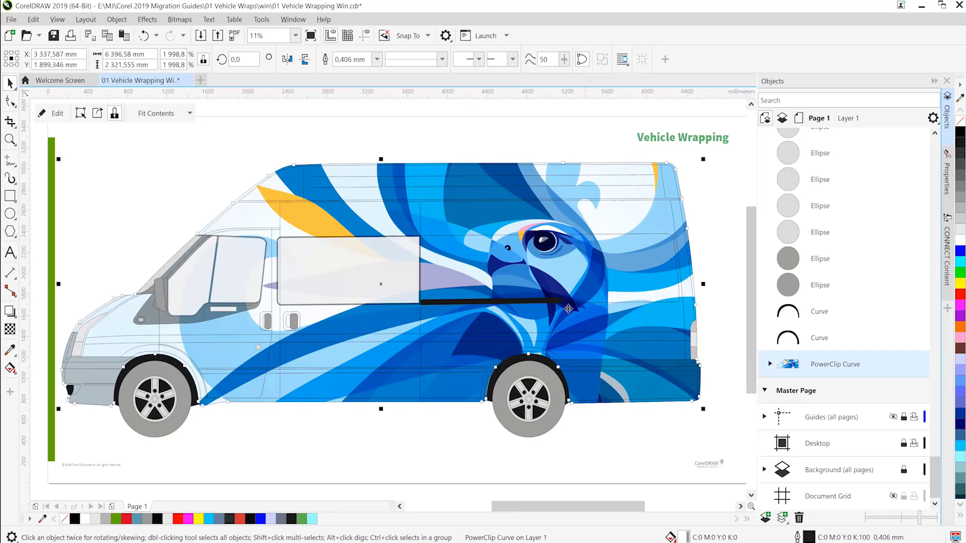
pyautogui.moveTo(486, 285)
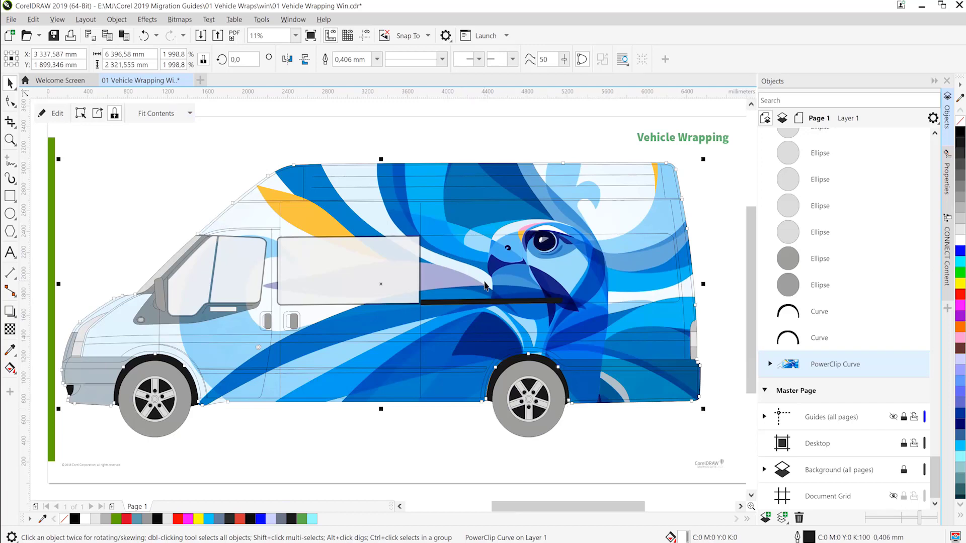